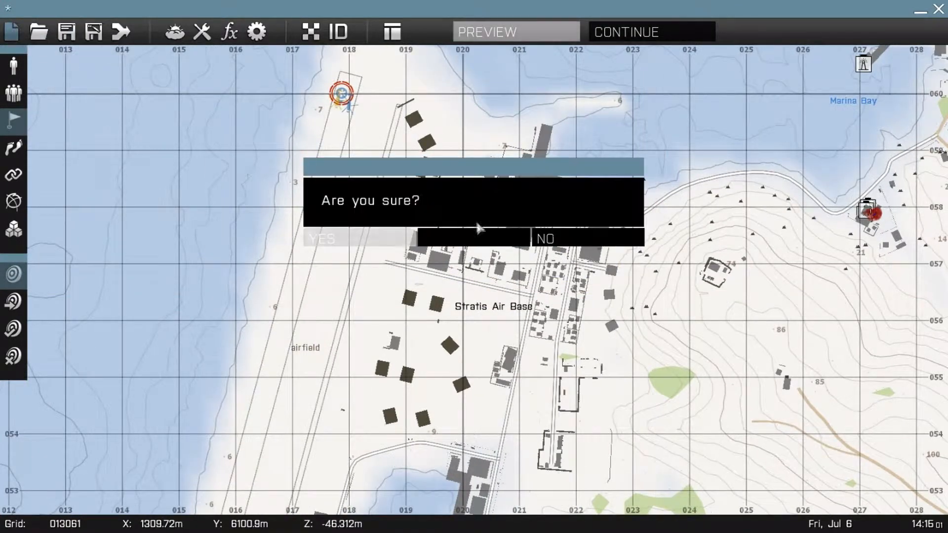
Answer Yes to discard the current mission and start fresh over Stratis.
click(323, 238)
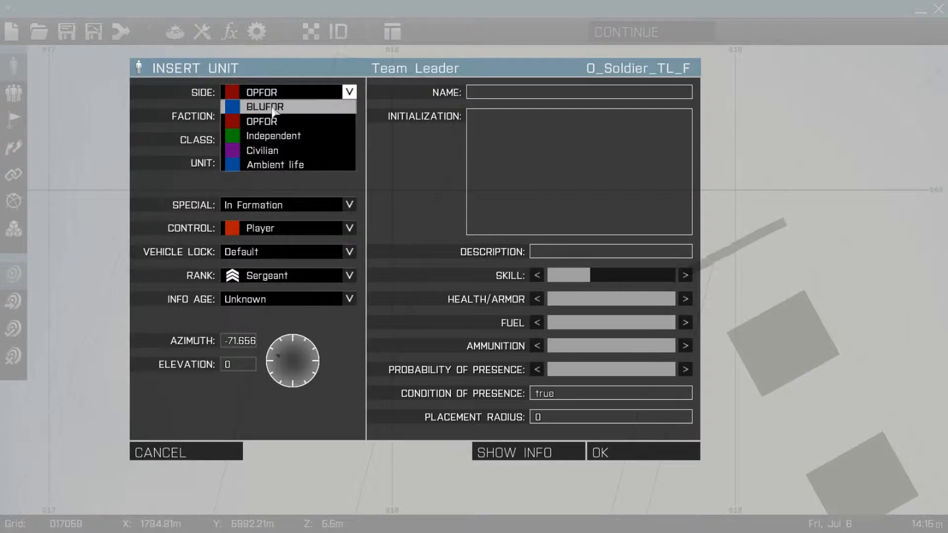
Make the new unit a BLUFOR player rifleman ranked Colonel with info age Unknown.
click(264, 105)
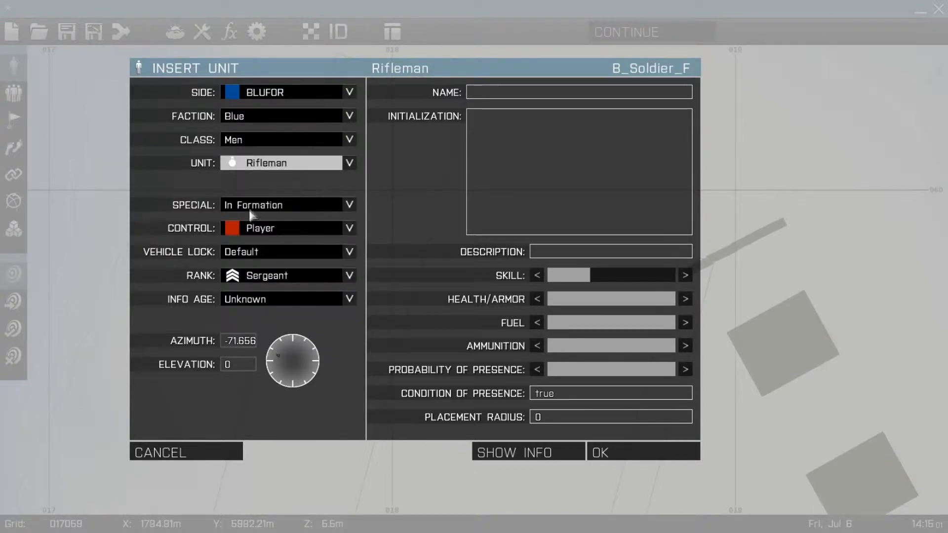
mouse_move(267, 238)
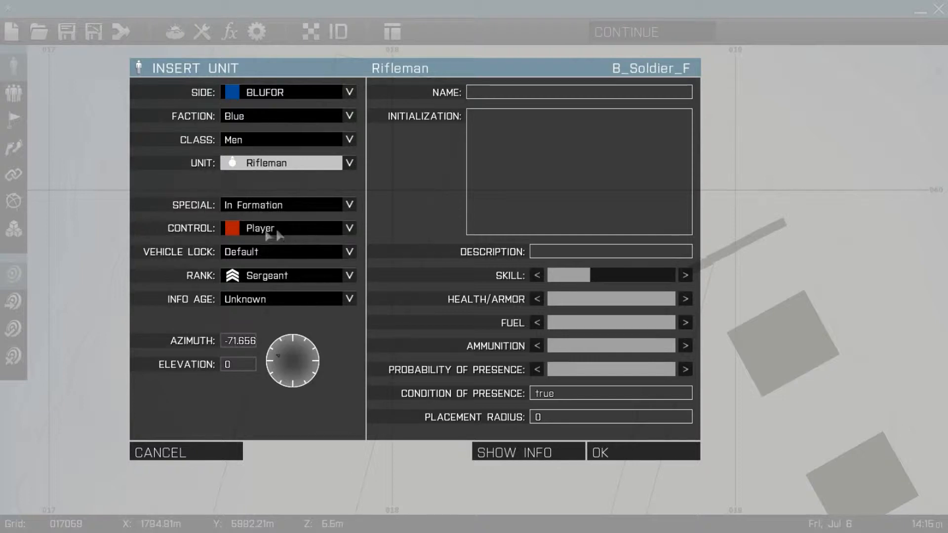
click(349, 228)
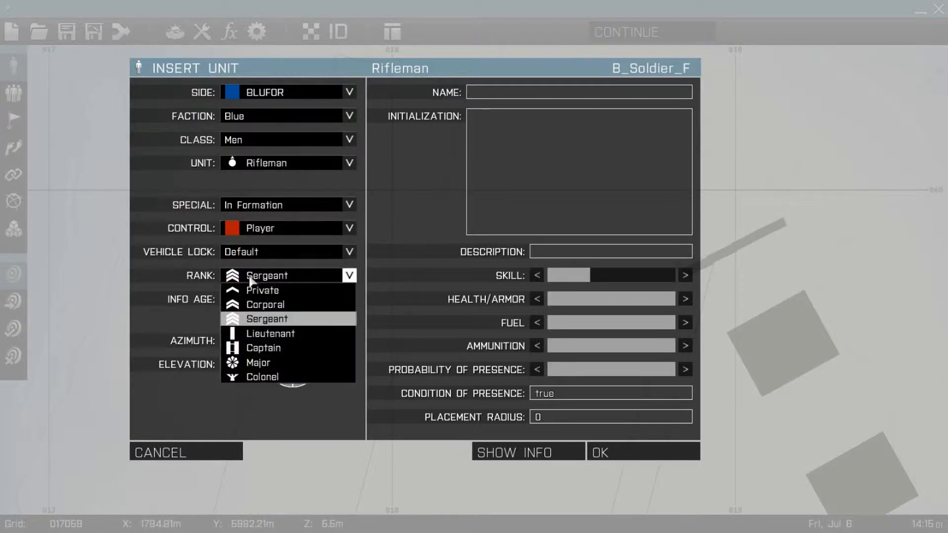
mouse_move(261, 376)
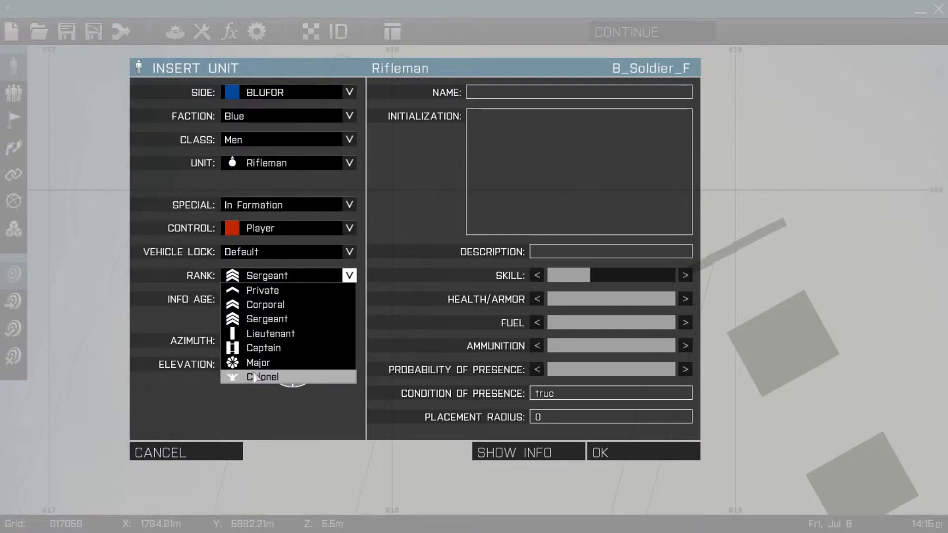
click(261, 376)
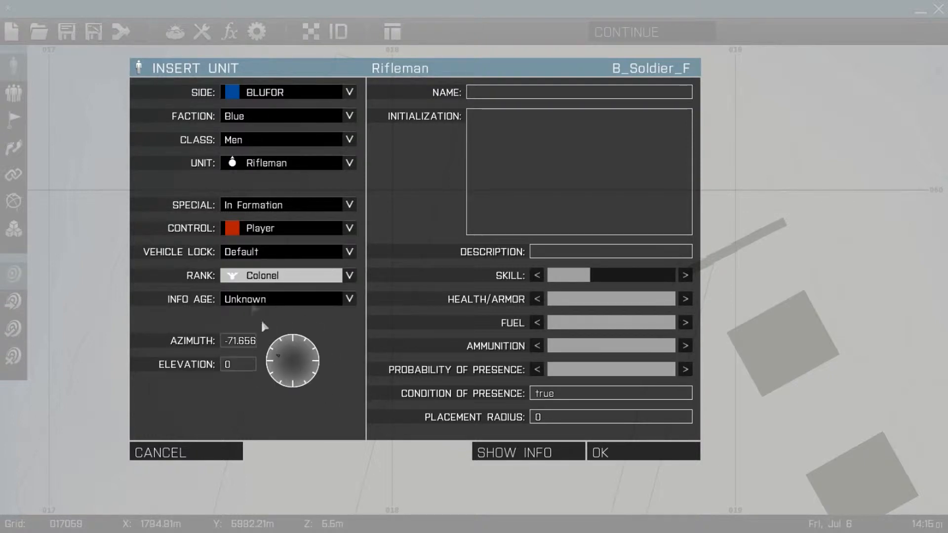
click(348, 298)
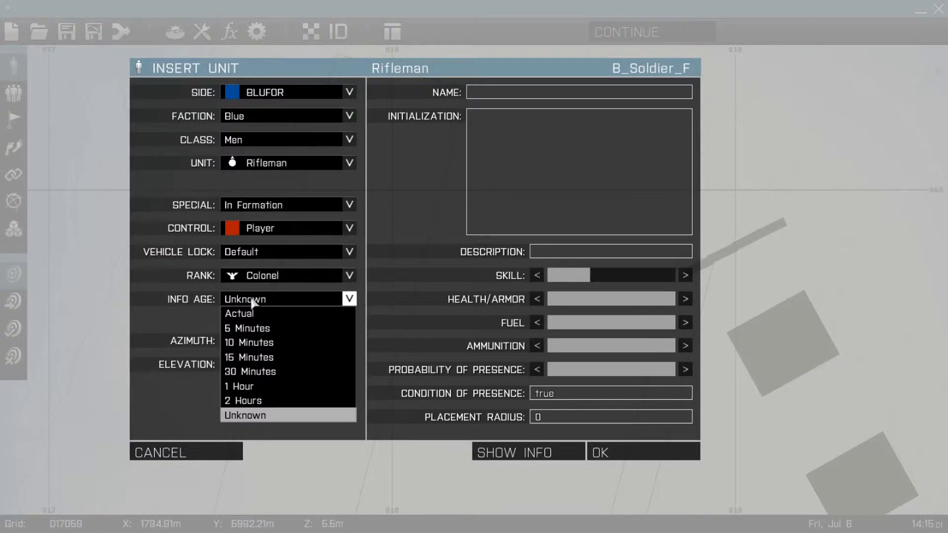
click(244, 416)
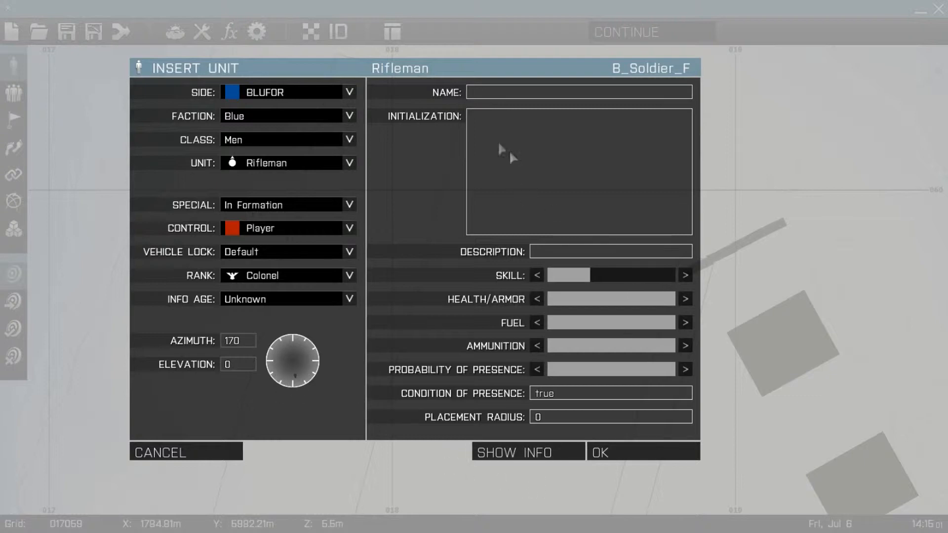
Name the rifleman ply1 and place him on the map.
text(p)
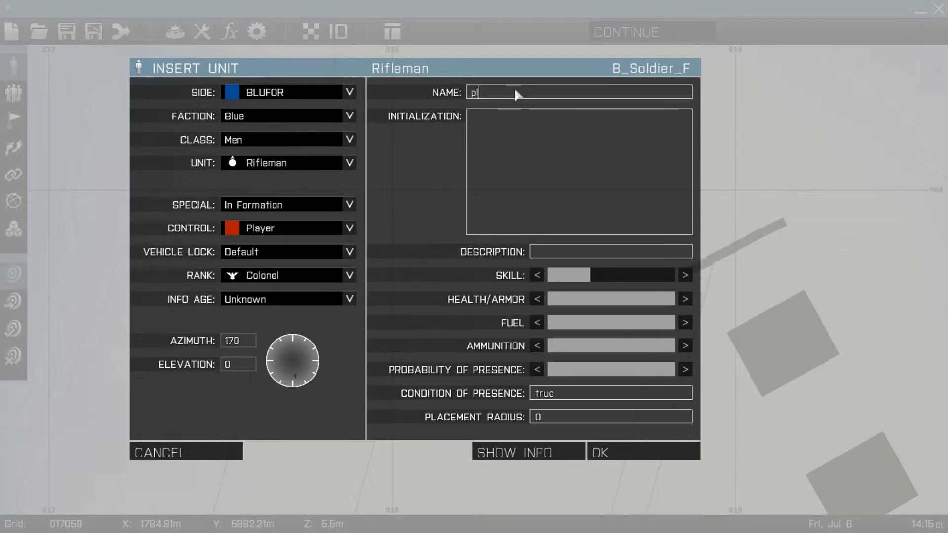
text(ly1)
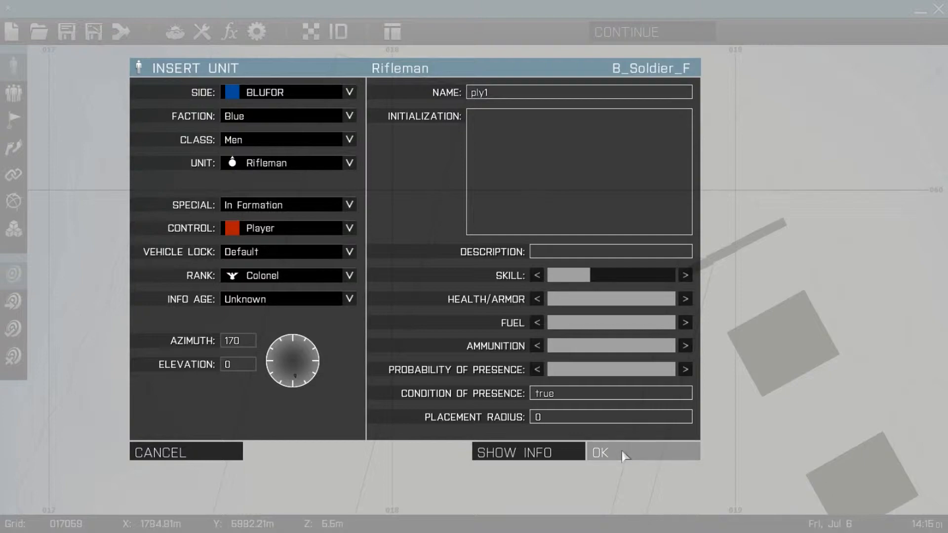
click(600, 452)
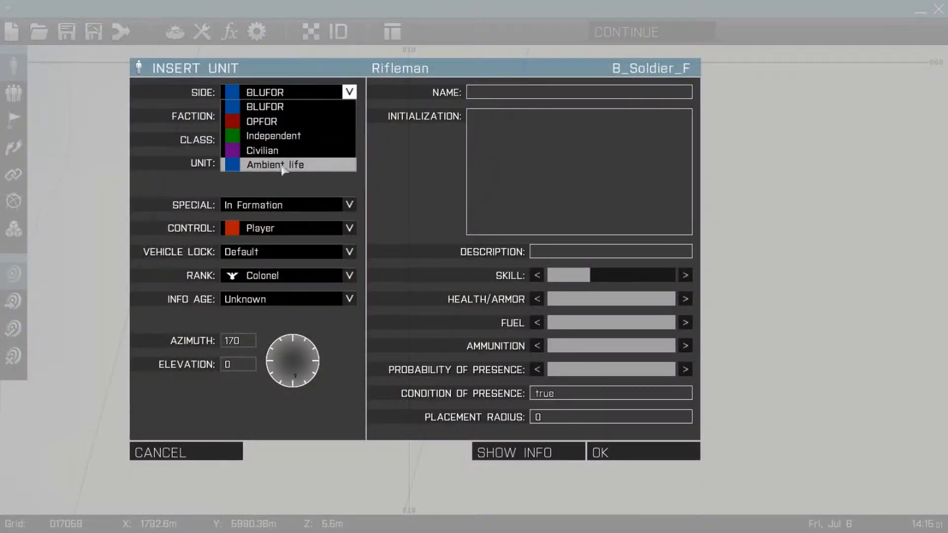
Start a new unit at another map spot with its side kept as Empty.
click(597, 453)
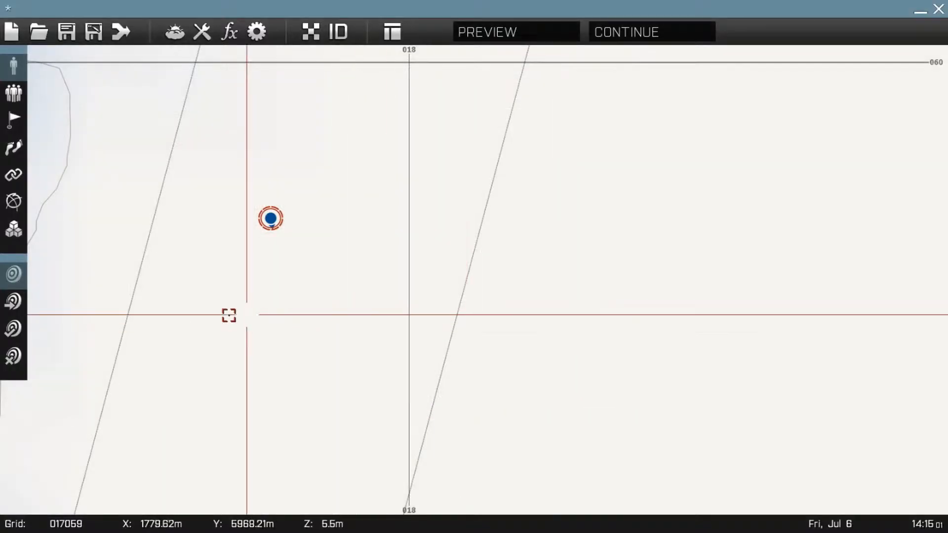
double_click(271, 218)
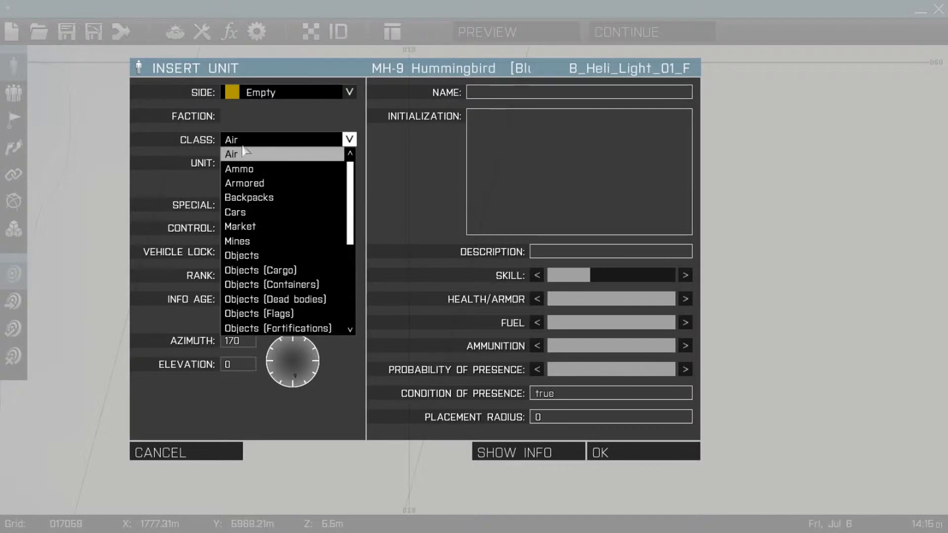
click(289, 92)
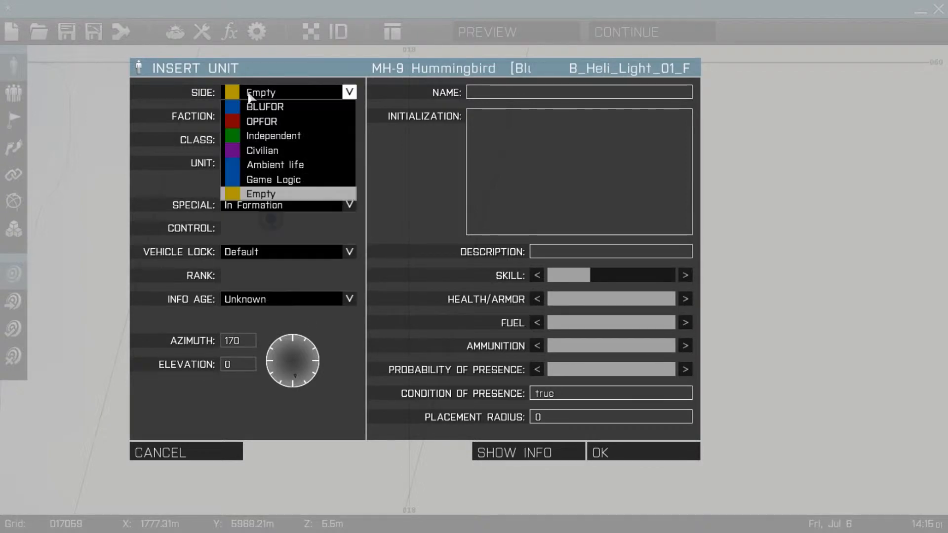
mouse_move(289, 95)
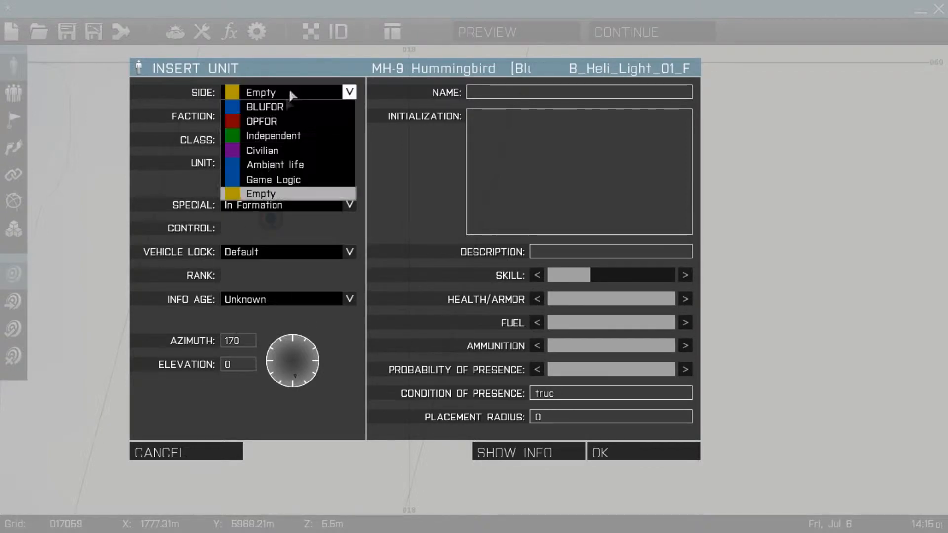
click(261, 193)
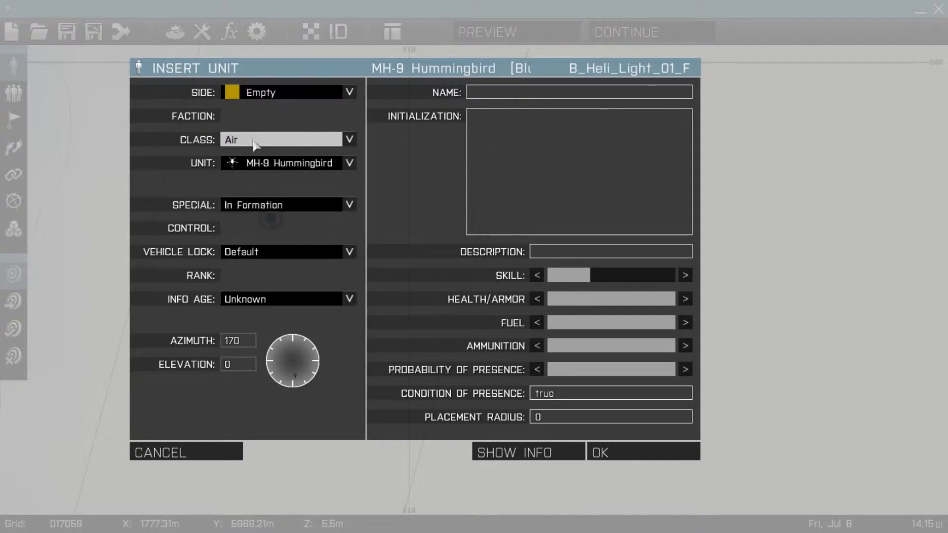
Browse Cars, Ship and Submarine classes, then settle on the Air class with the PO-30 Orca.
click(348, 139)
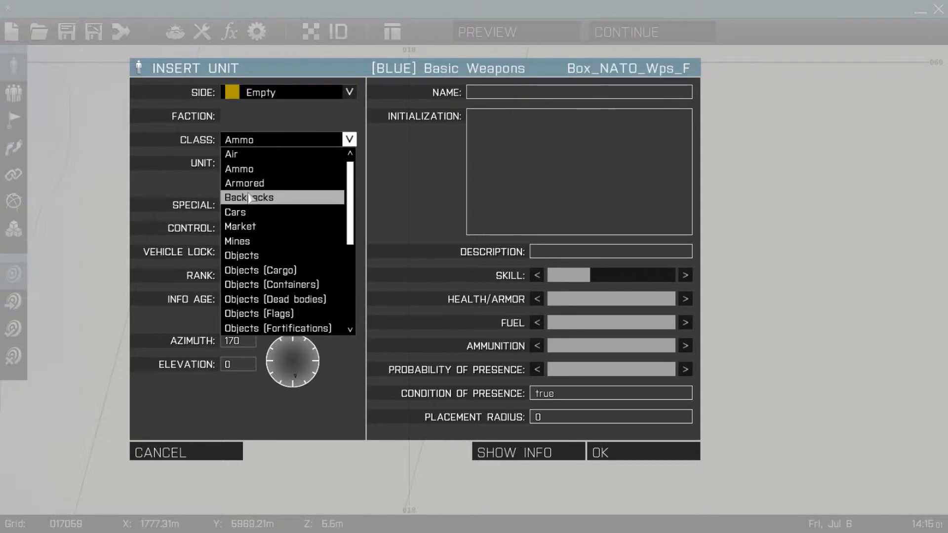
click(235, 213)
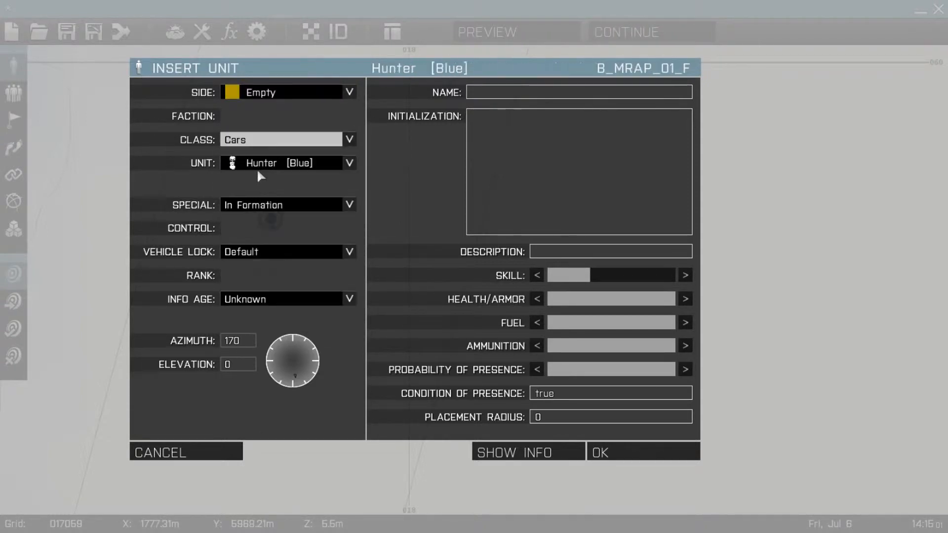
click(350, 139)
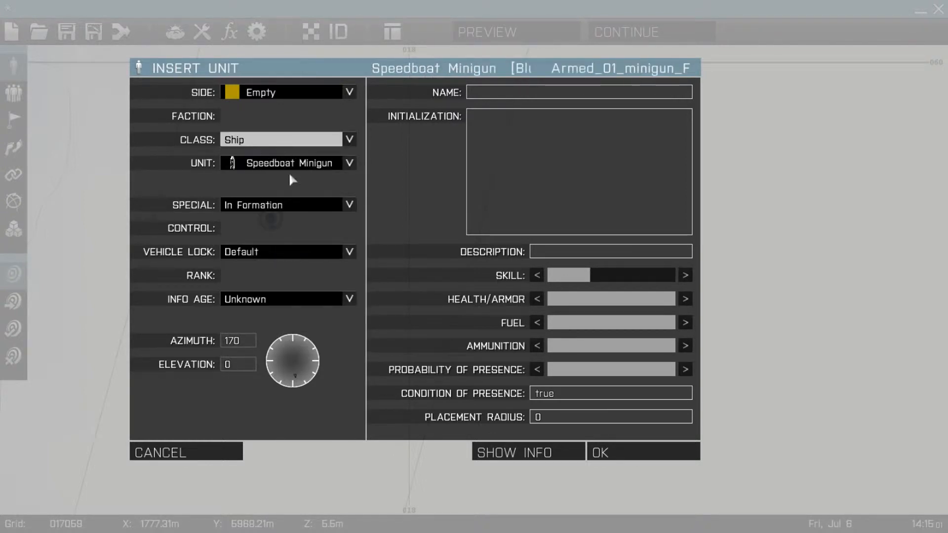
click(349, 139)
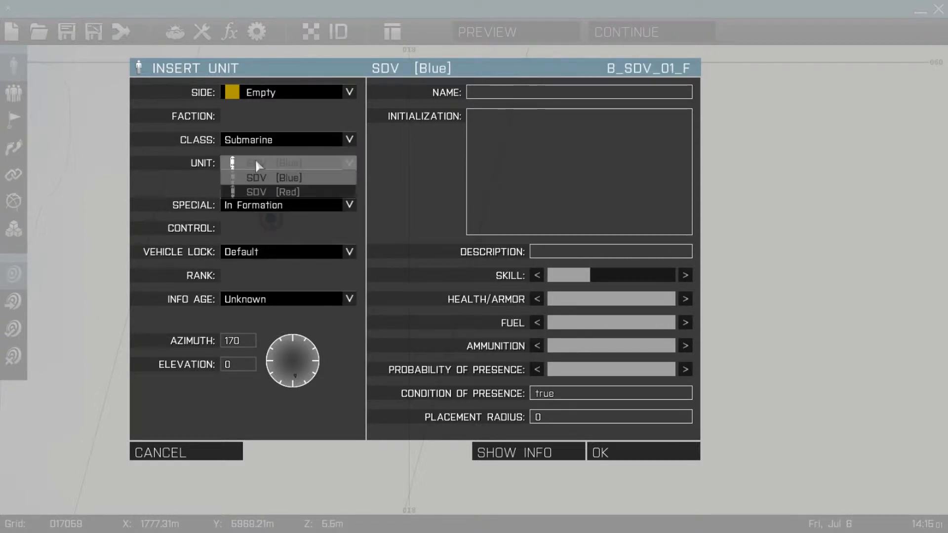
click(272, 177)
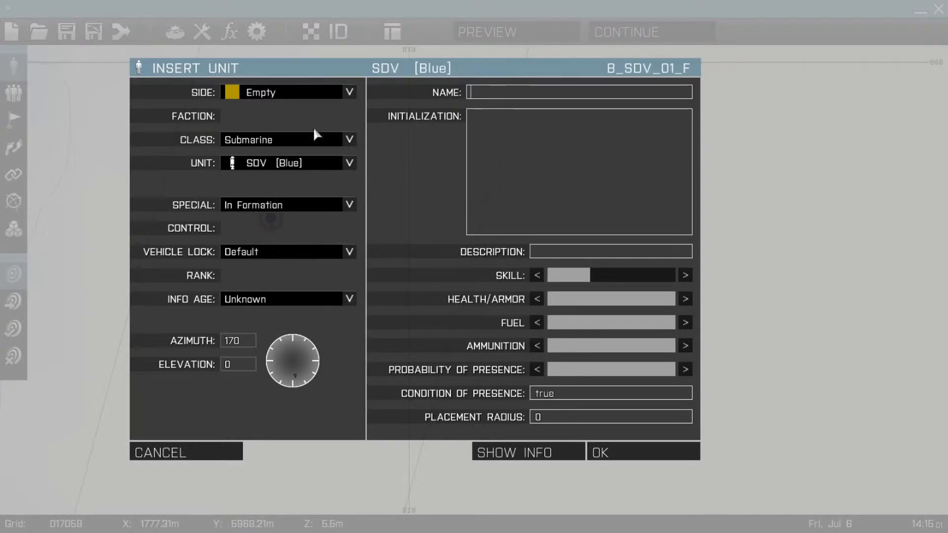
click(349, 140)
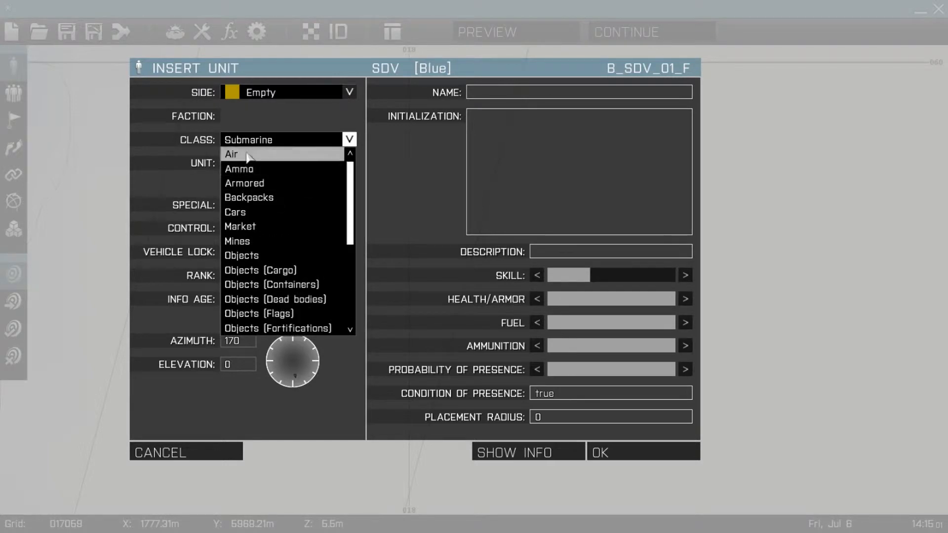
click(231, 154)
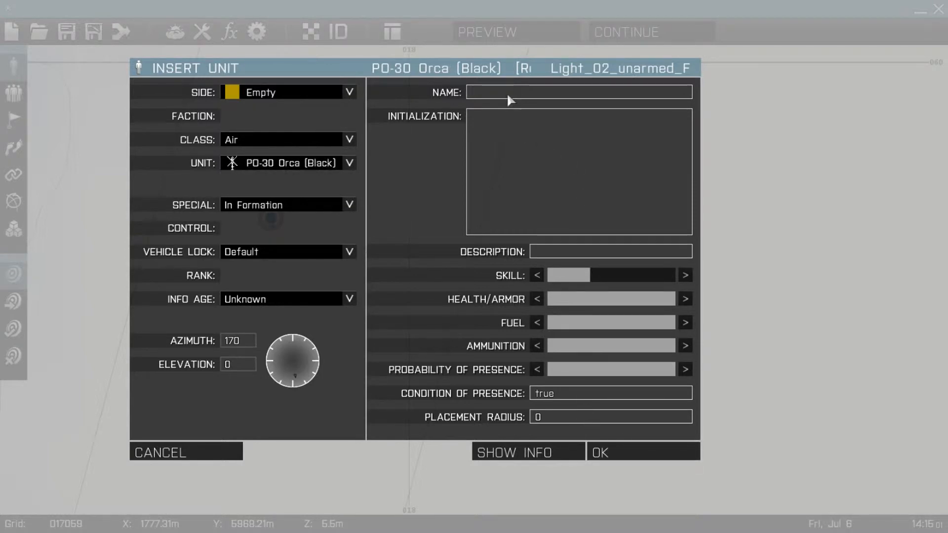
Name the helicopter helo1 and place it on the map.
text(helo1)
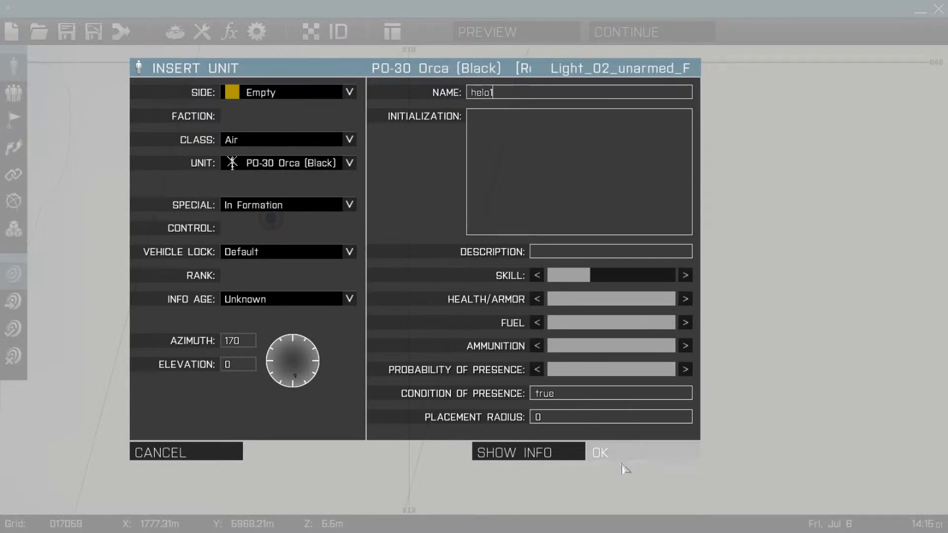
click(598, 452)
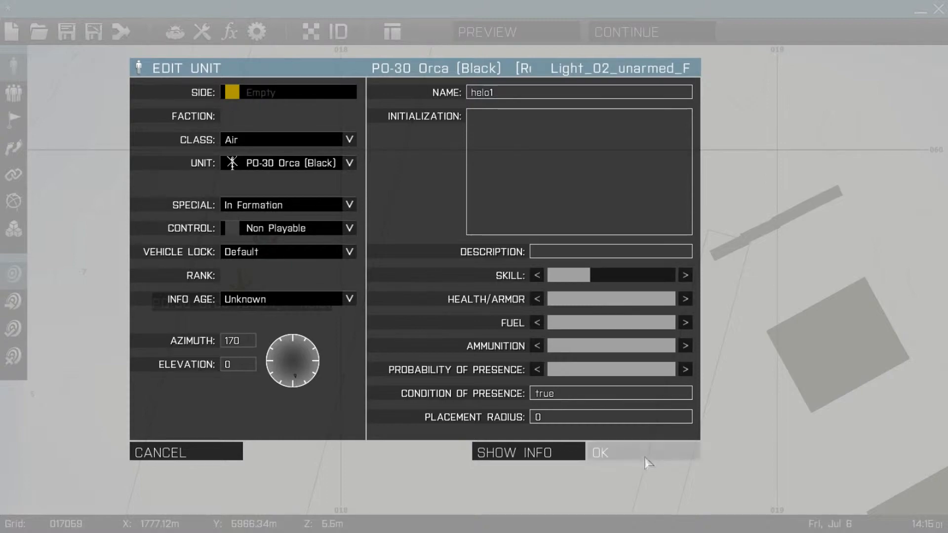
click(599, 452)
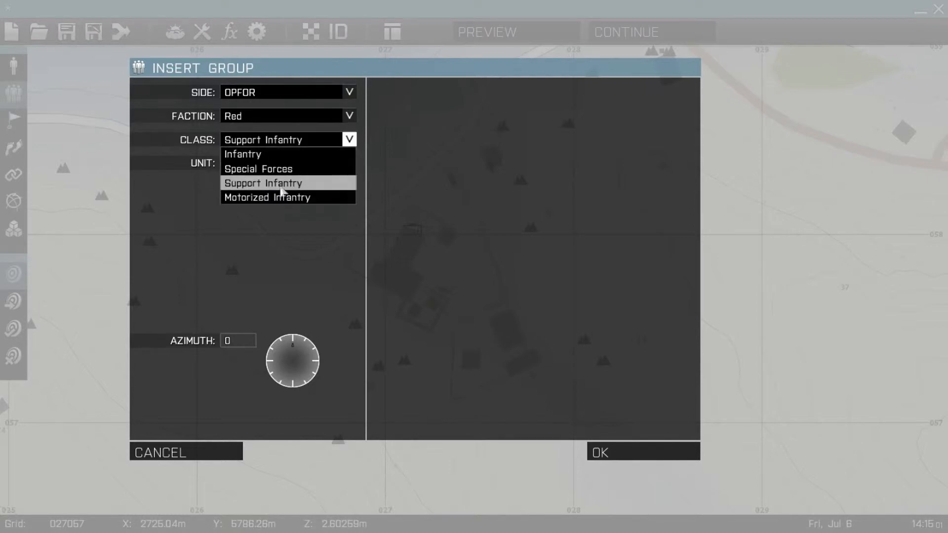
mouse_move(271, 154)
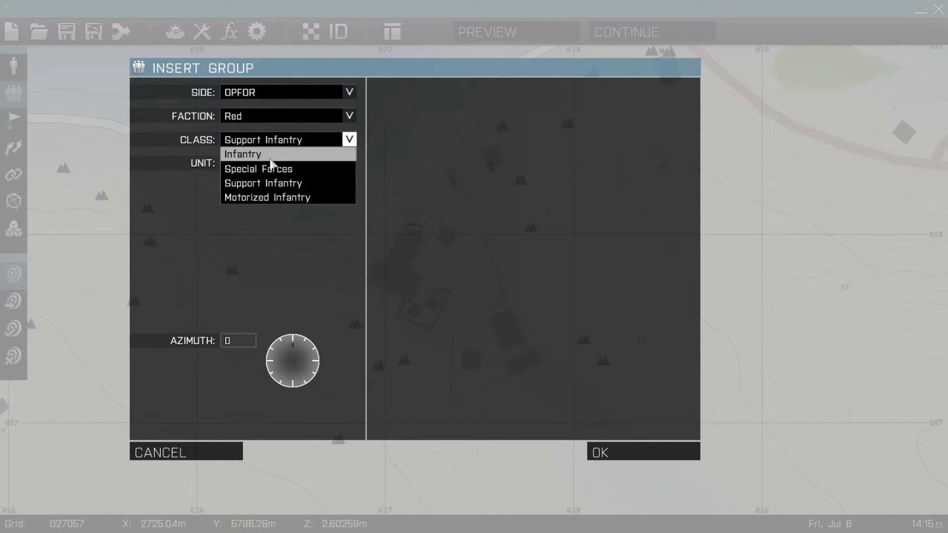
mouse_move(280, 161)
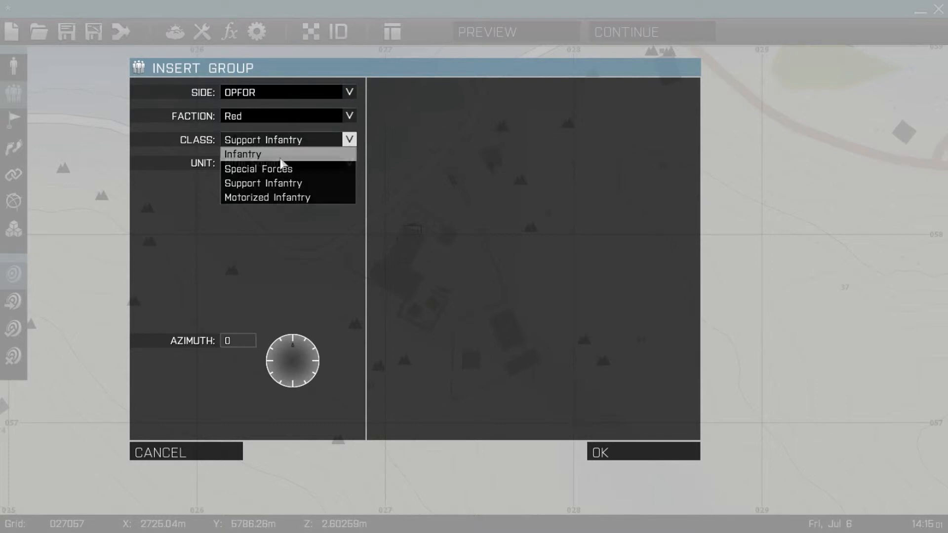
Choose the Infantry class Rifle Squad and place the OPFOR group.
click(242, 154)
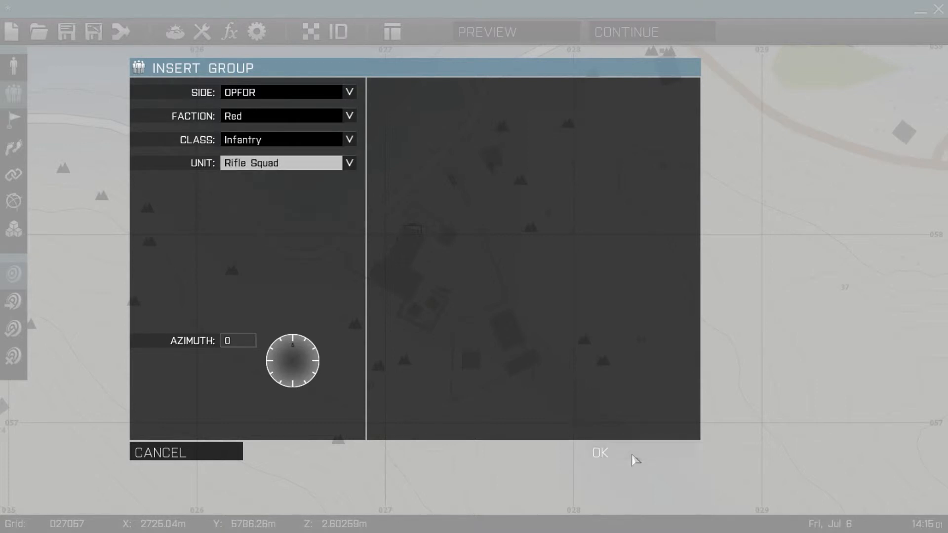
click(599, 452)
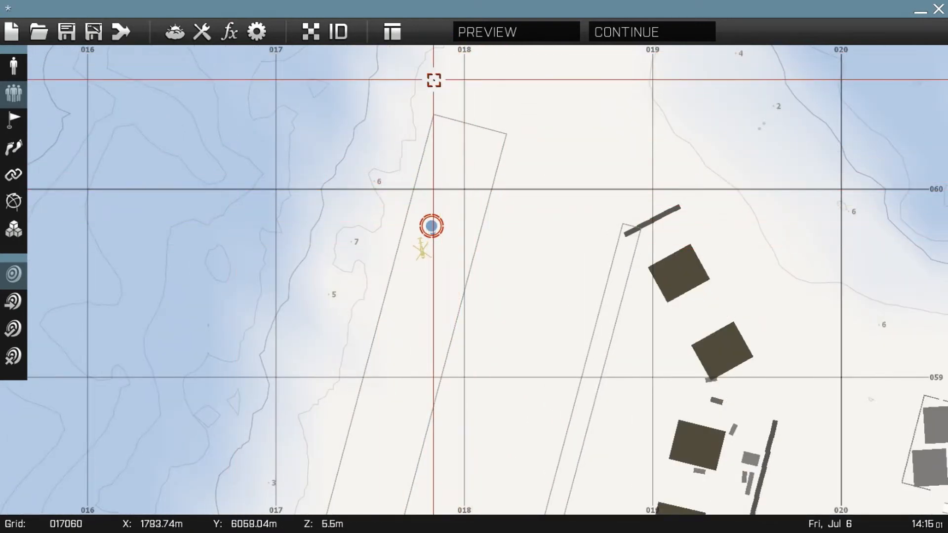
mouse_move(13, 147)
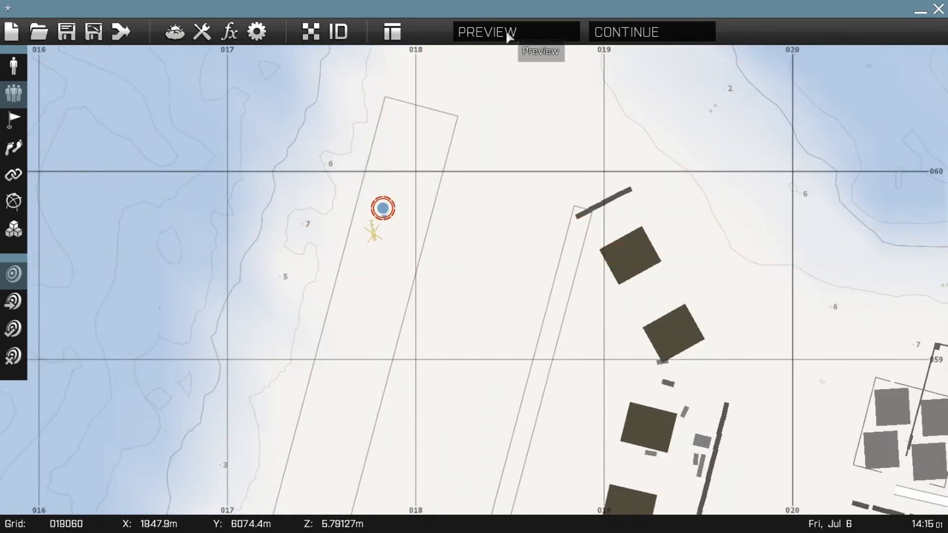
click(515, 31)
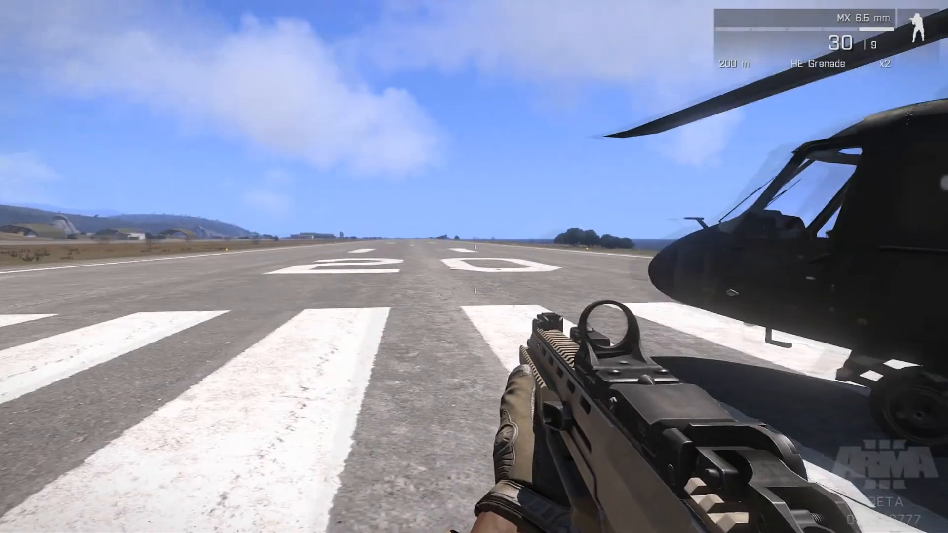
click(44, 467)
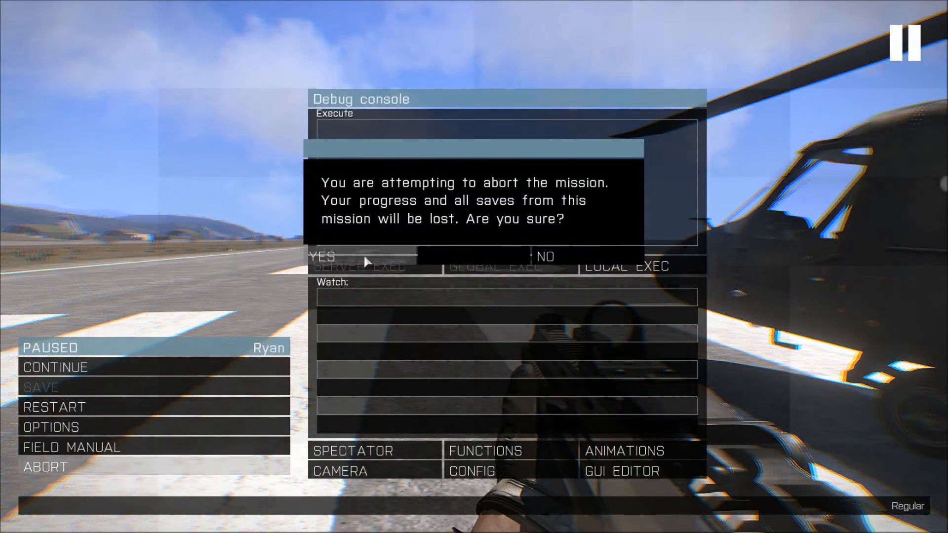
click(321, 256)
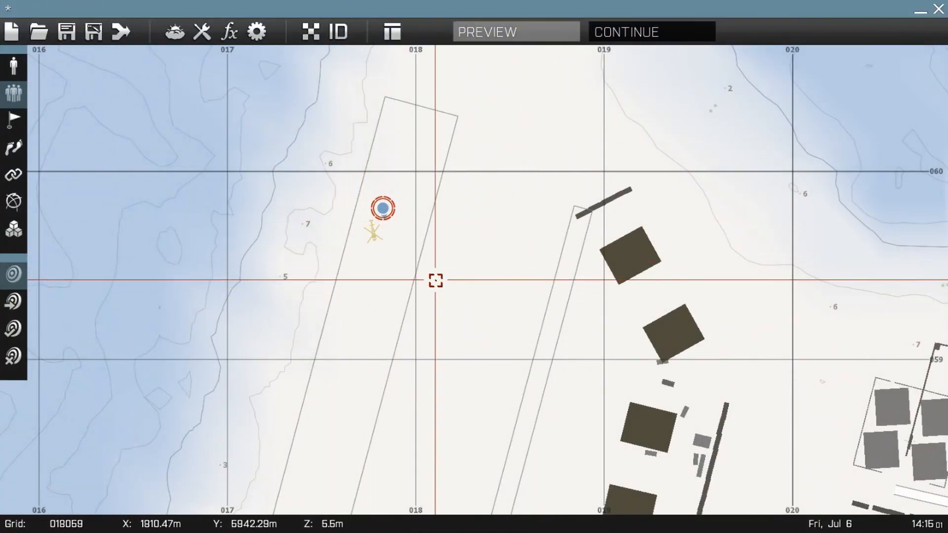